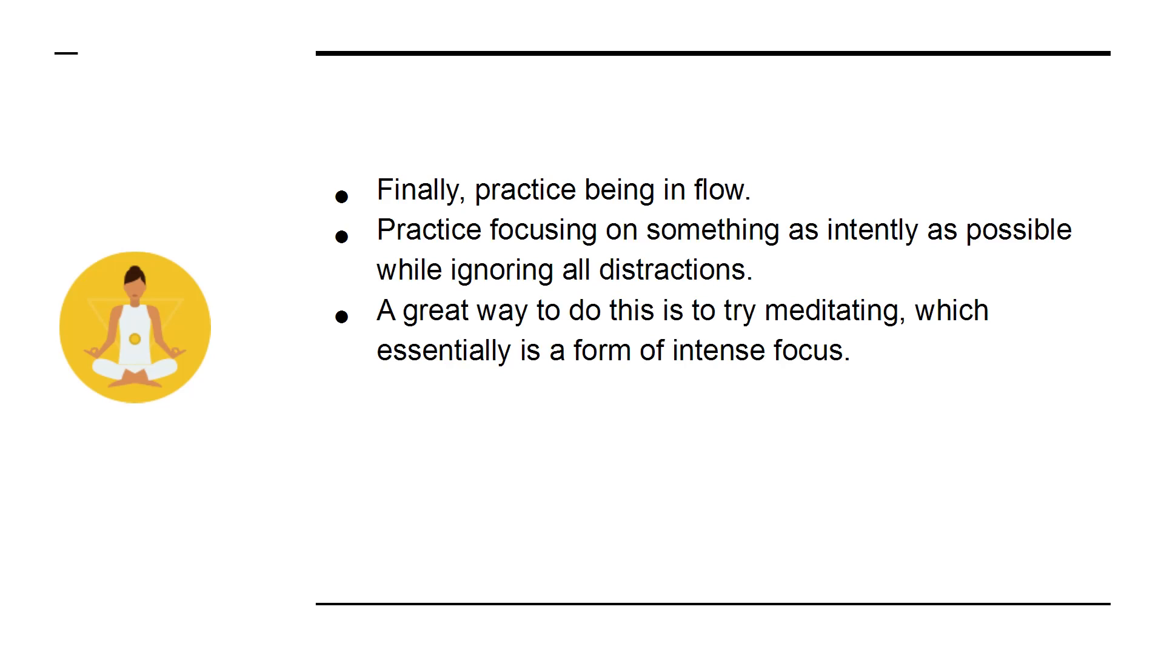
type("Once you have mastered this, you will be able to make your mind work for you.")
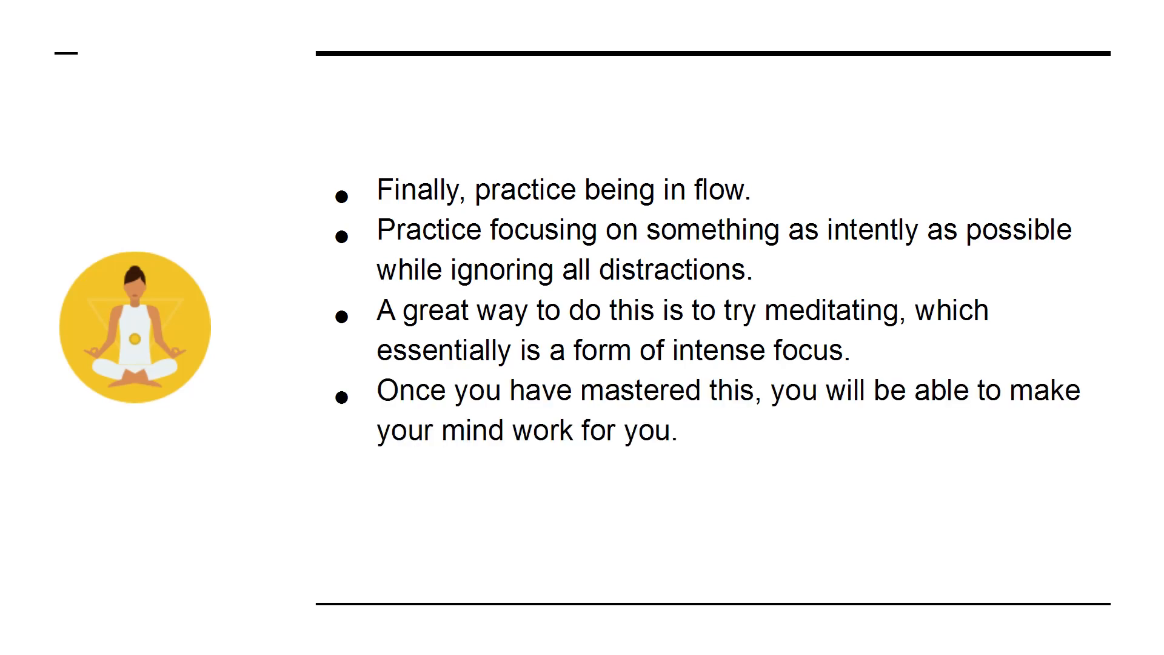